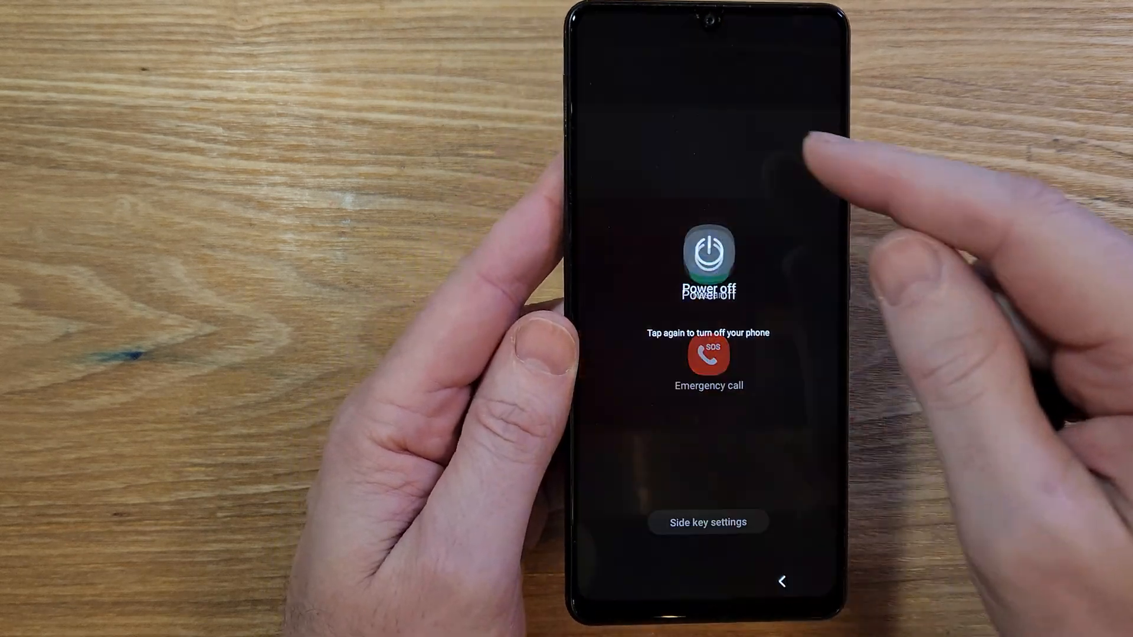
click(708, 256)
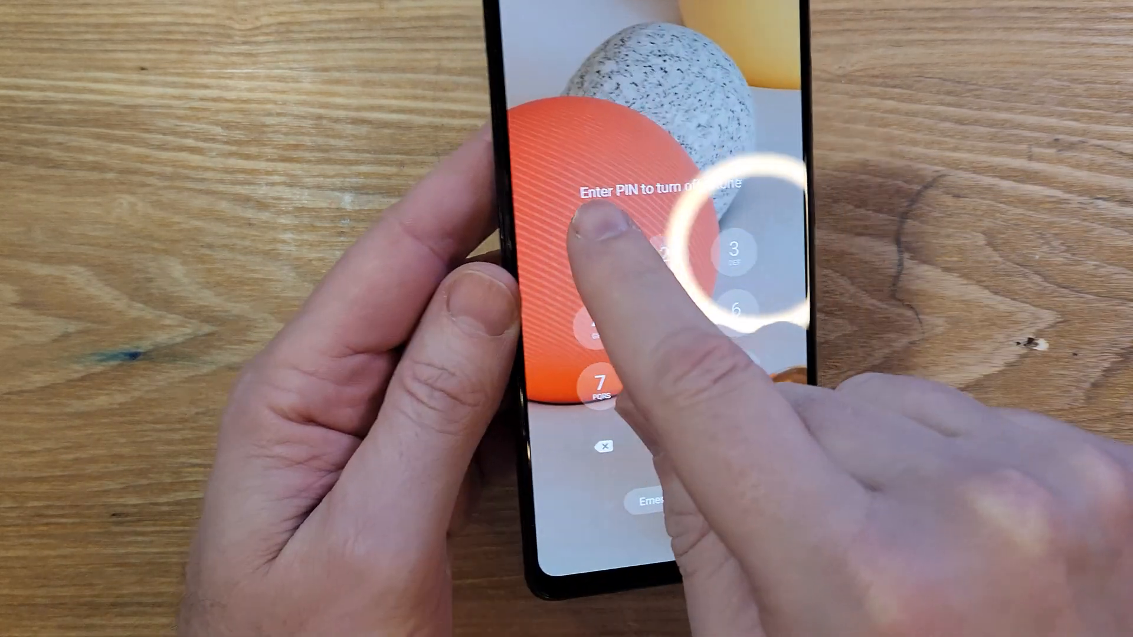